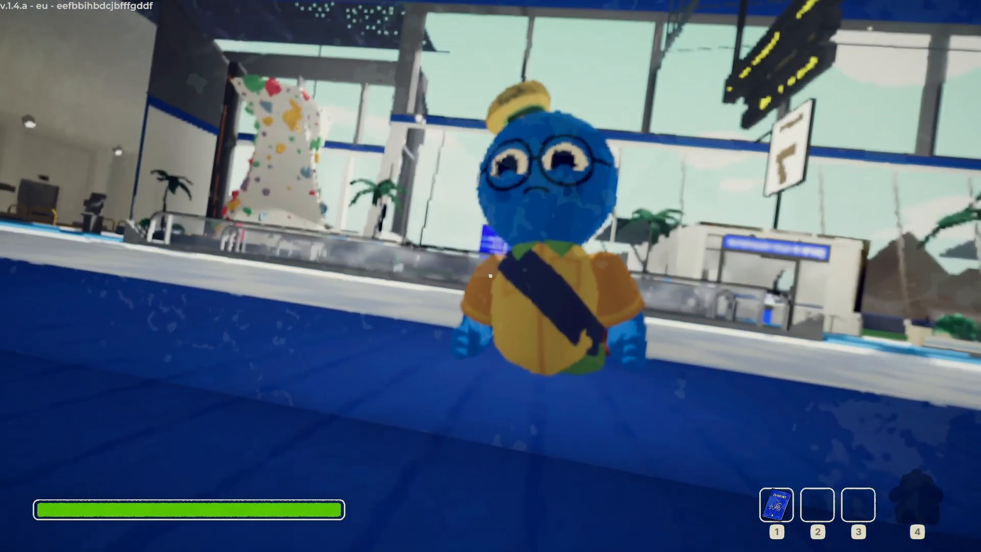
- Pause the game and bring up the General settings page with field of view and sensitivity
key(Escape)
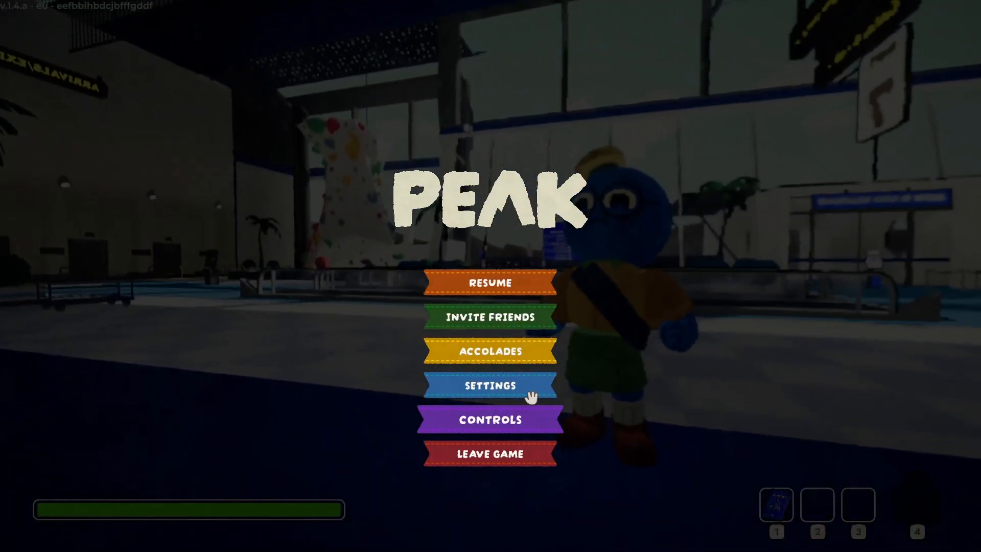
click(490, 387)
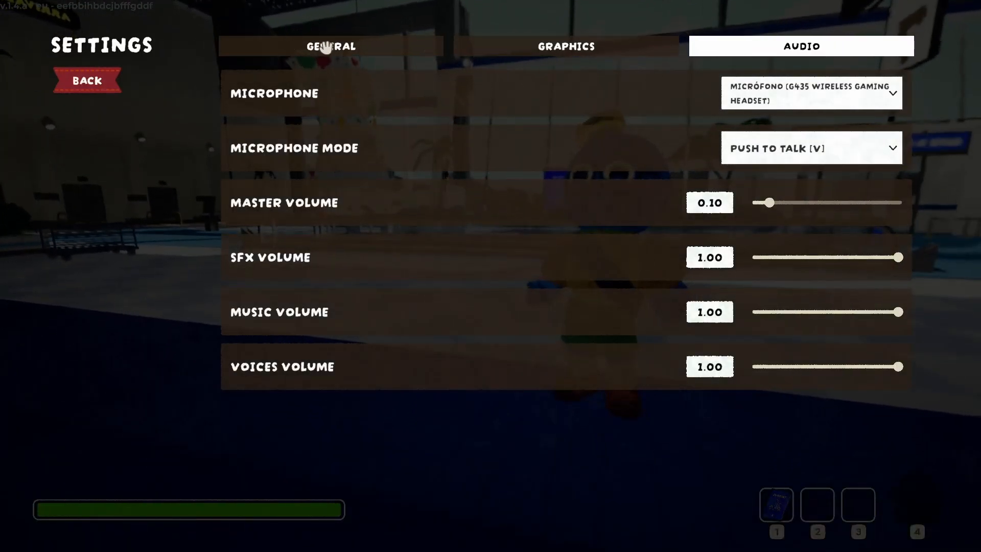
click(331, 46)
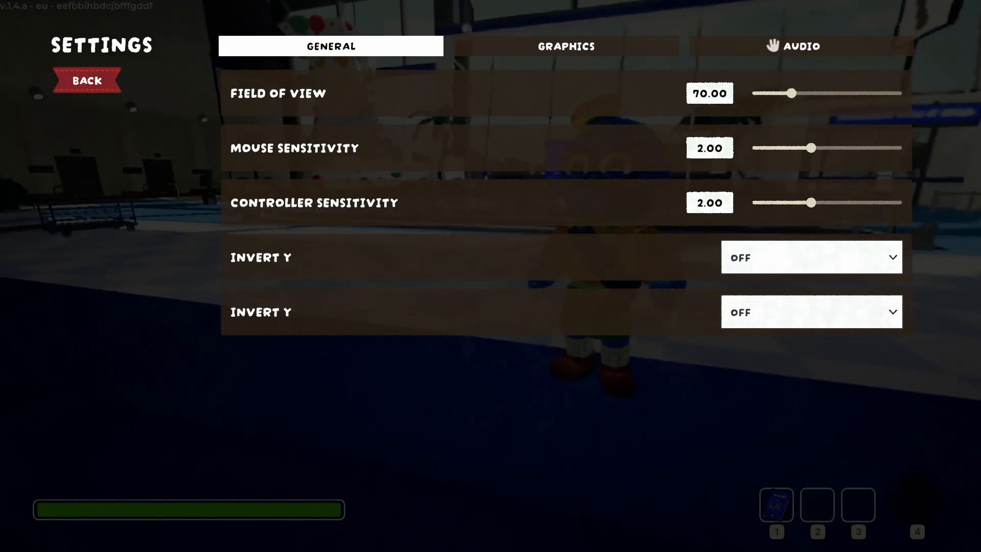
- On the Audio page, select MICRÓFONO (YETI GX) as the microphone, leaving the device list open
click(800, 46)
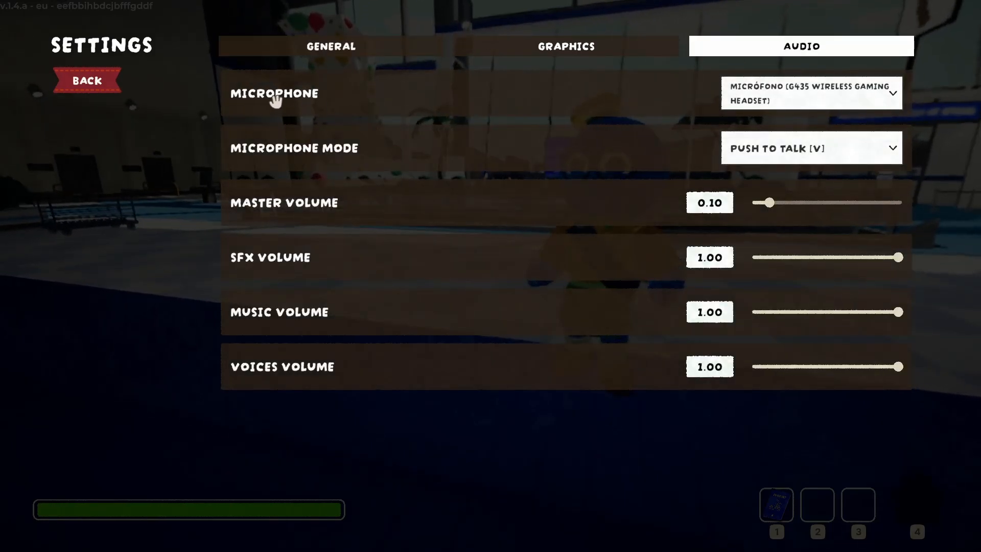
mouse_move(771, 118)
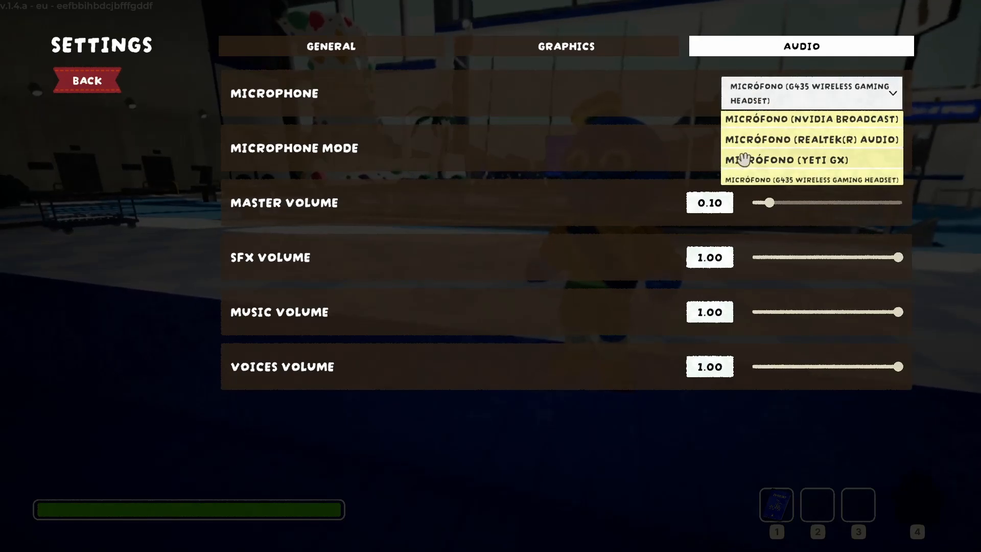
mouse_move(759, 132)
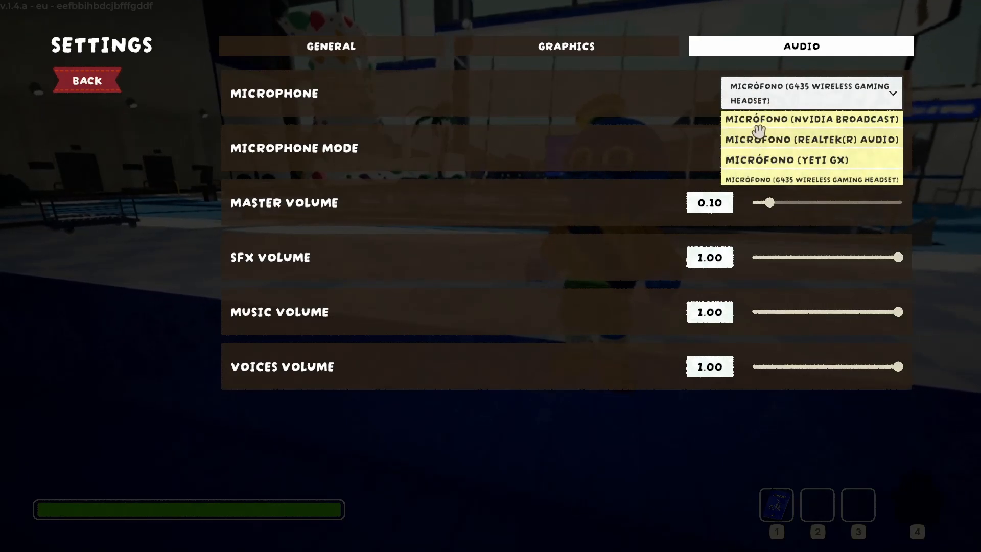
mouse_move(748, 180)
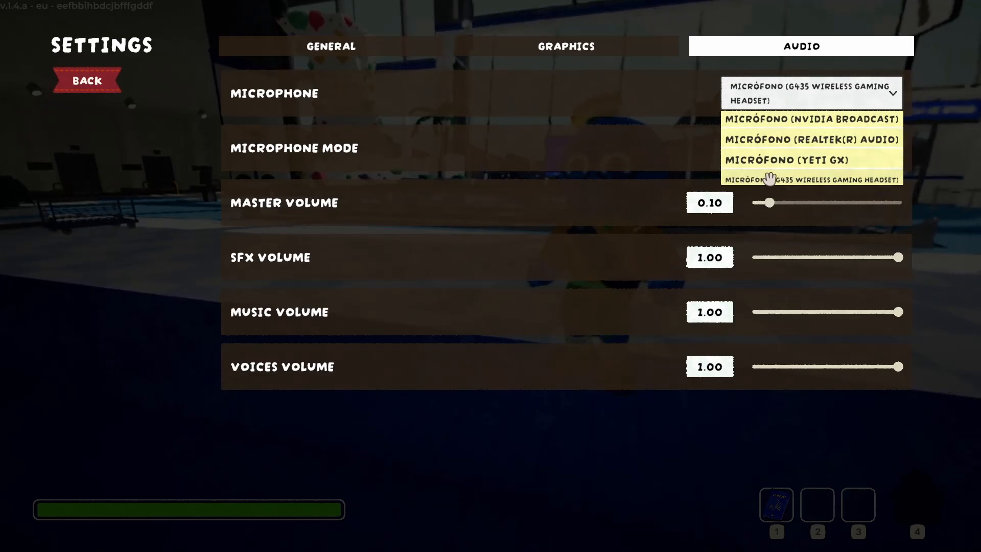
click(809, 119)
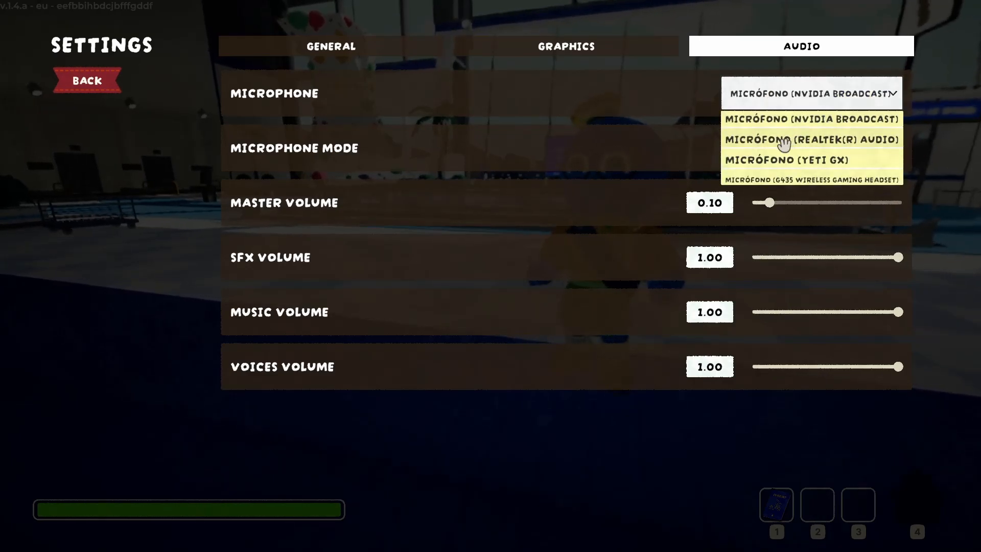
click(787, 160)
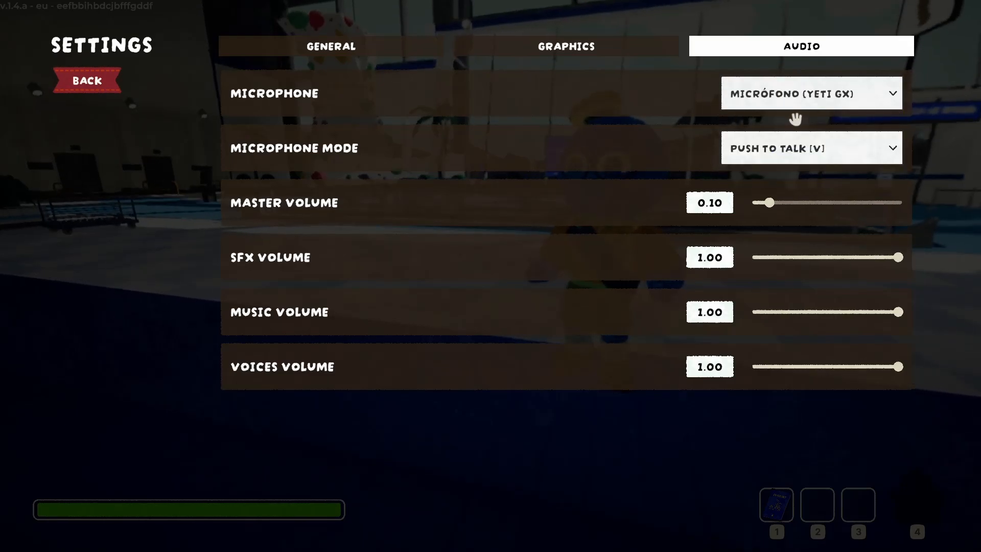
click(811, 93)
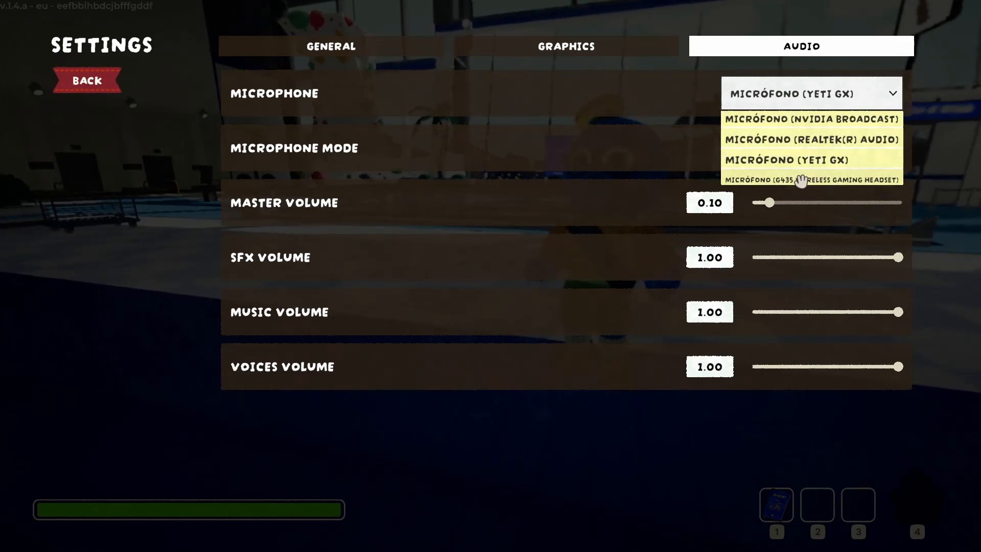
mouse_move(645, 238)
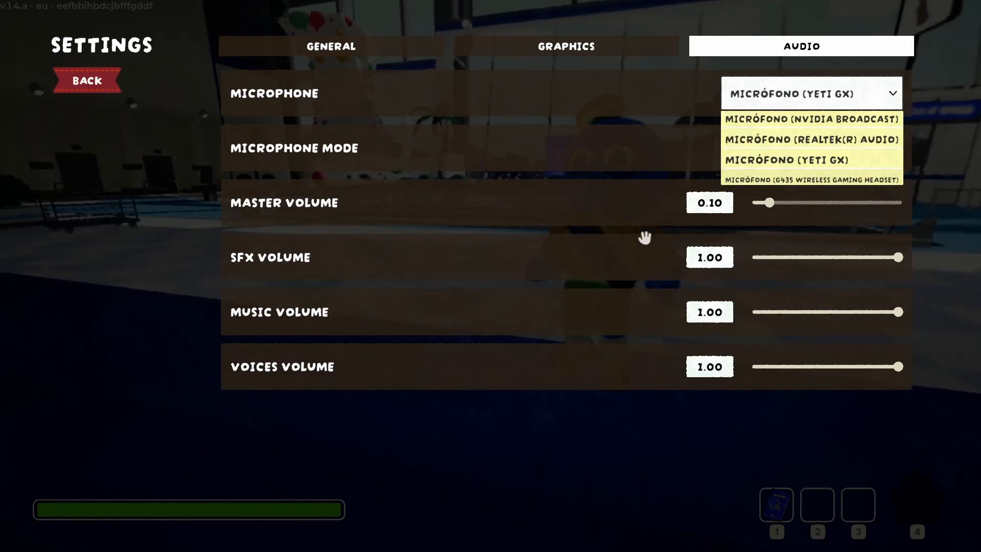
- Switch the microphone to the G435 headset and set Microphone Mode to Voice Activation
click(810, 180)
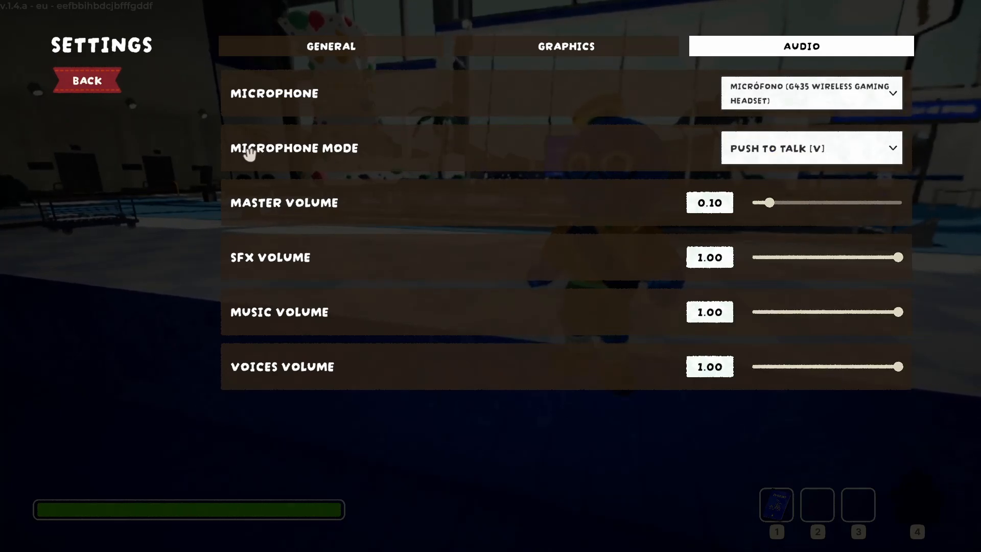
mouse_move(297, 165)
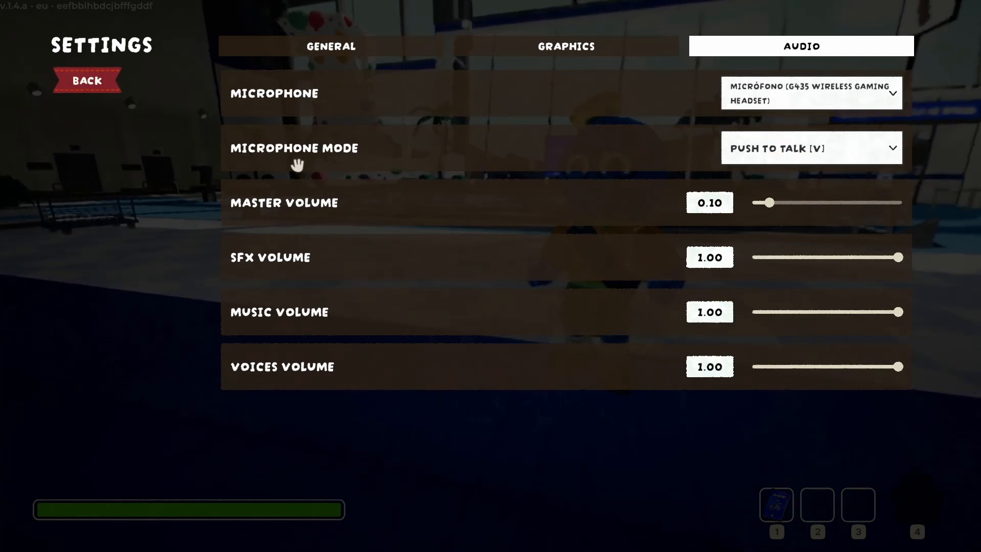
mouse_move(757, 155)
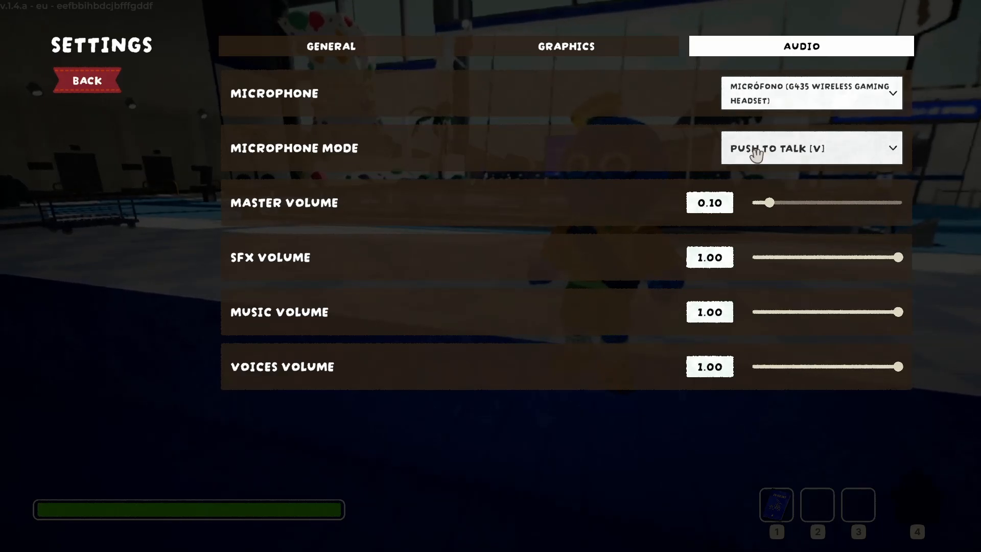
mouse_move(807, 151)
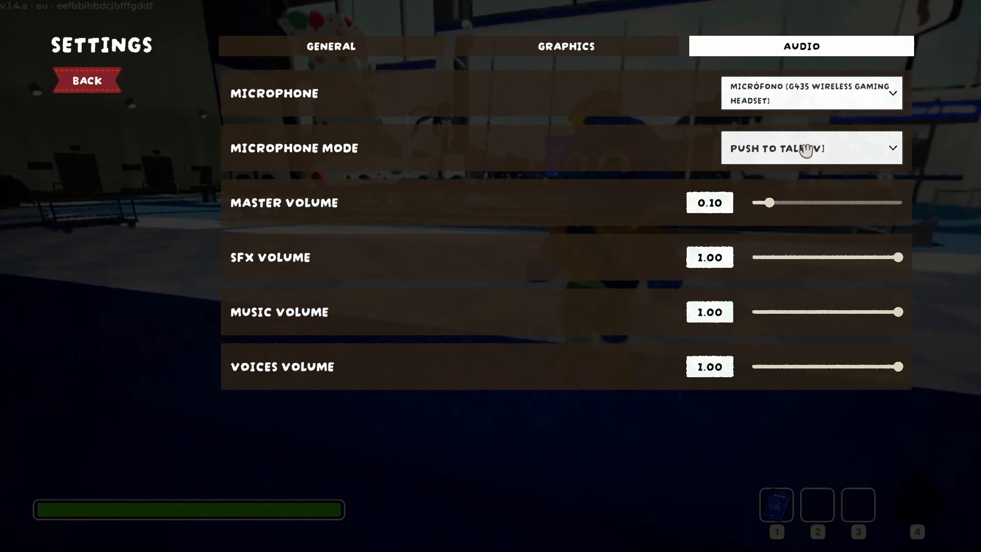
mouse_move(755, 164)
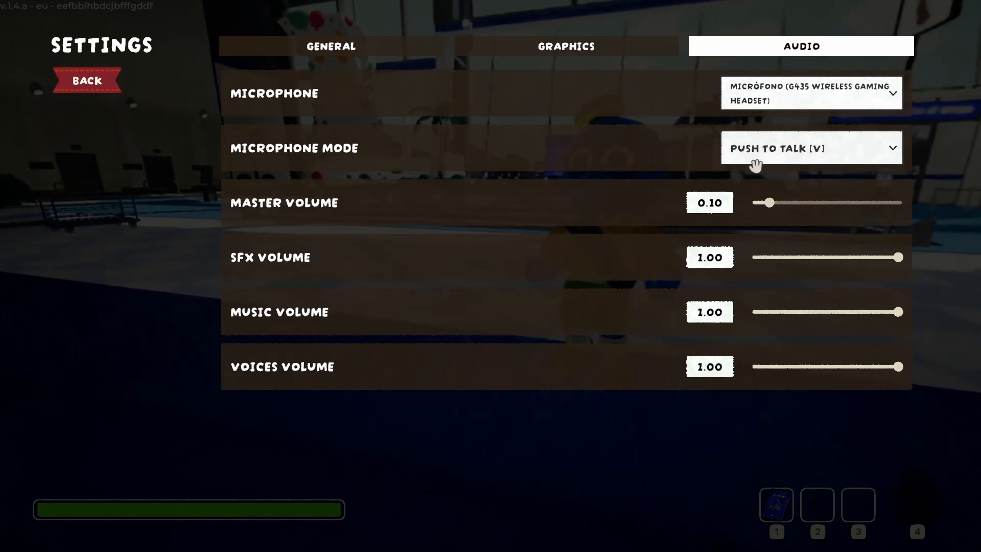
mouse_move(843, 139)
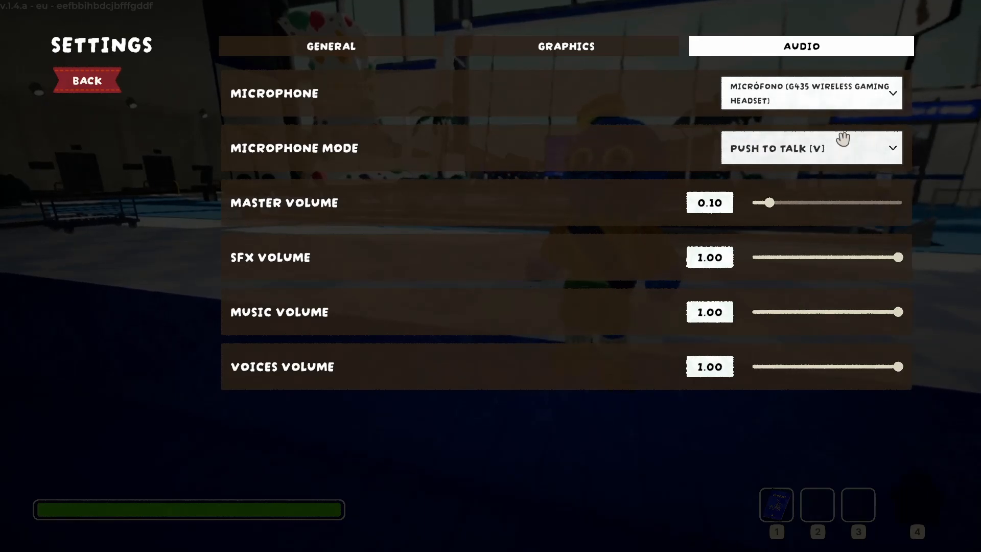
click(810, 147)
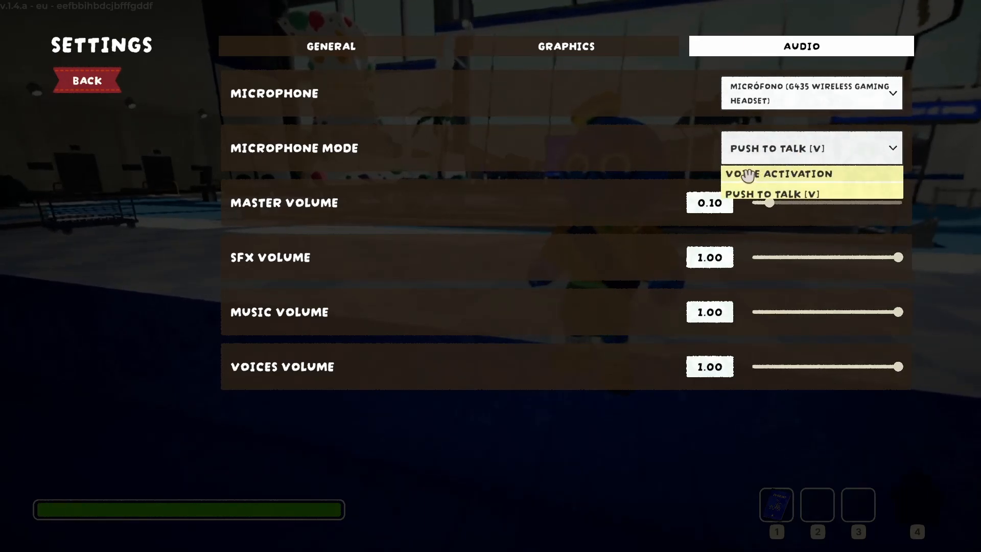
click(778, 174)
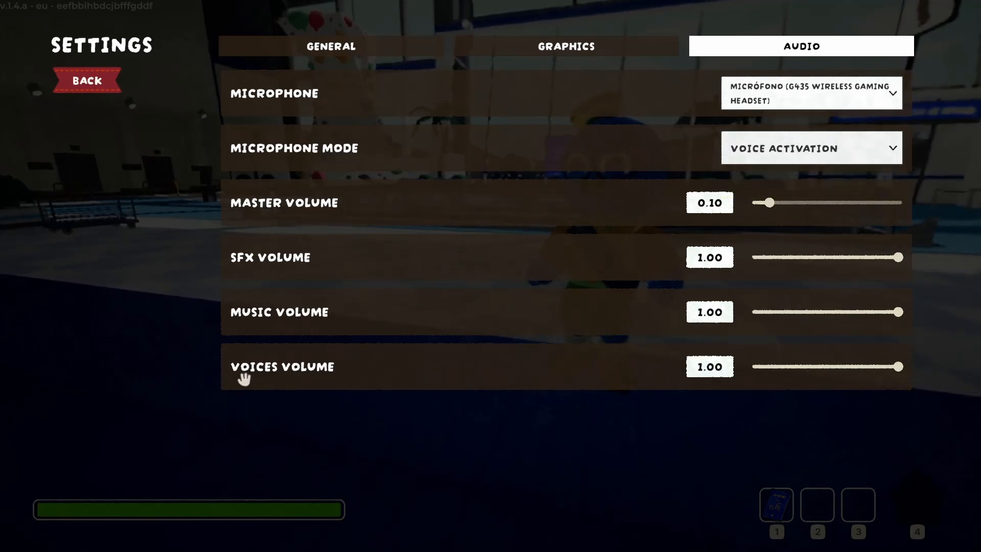
mouse_move(350, 371)
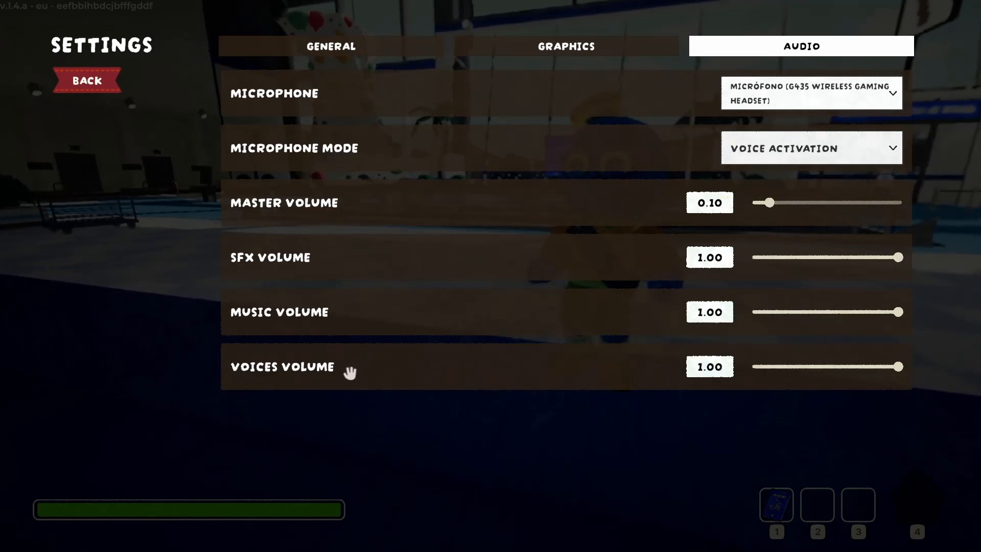
mouse_move(347, 330)
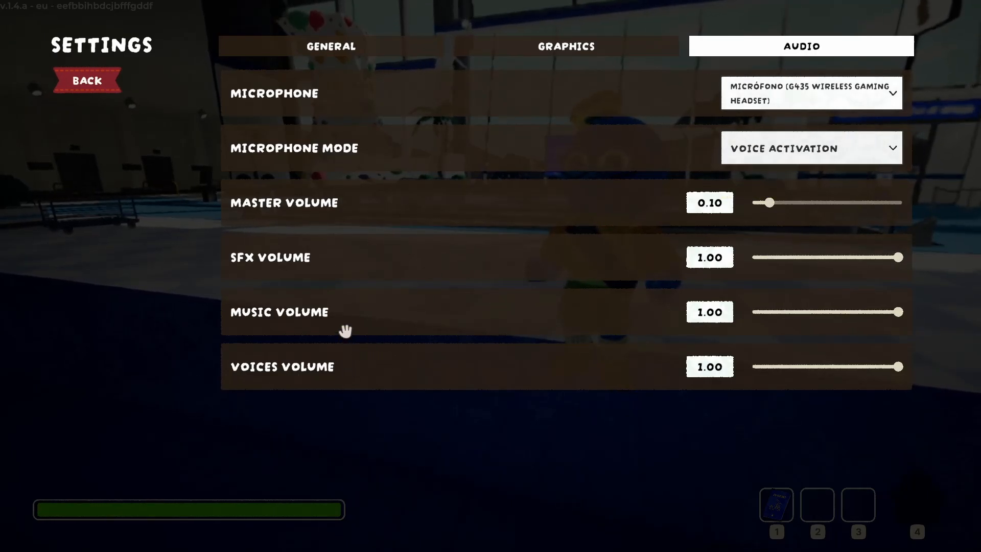
mouse_move(325, 231)
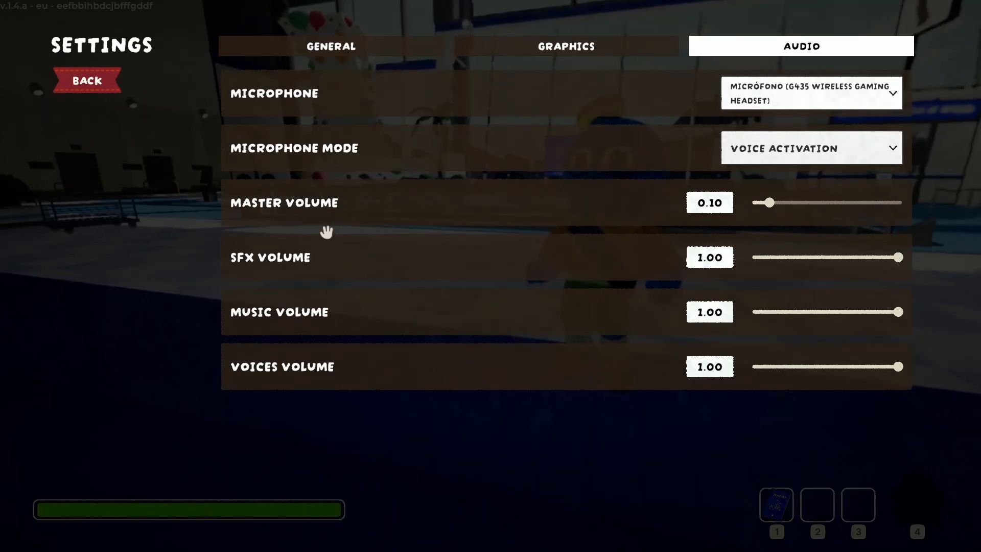
mouse_move(86, 80)
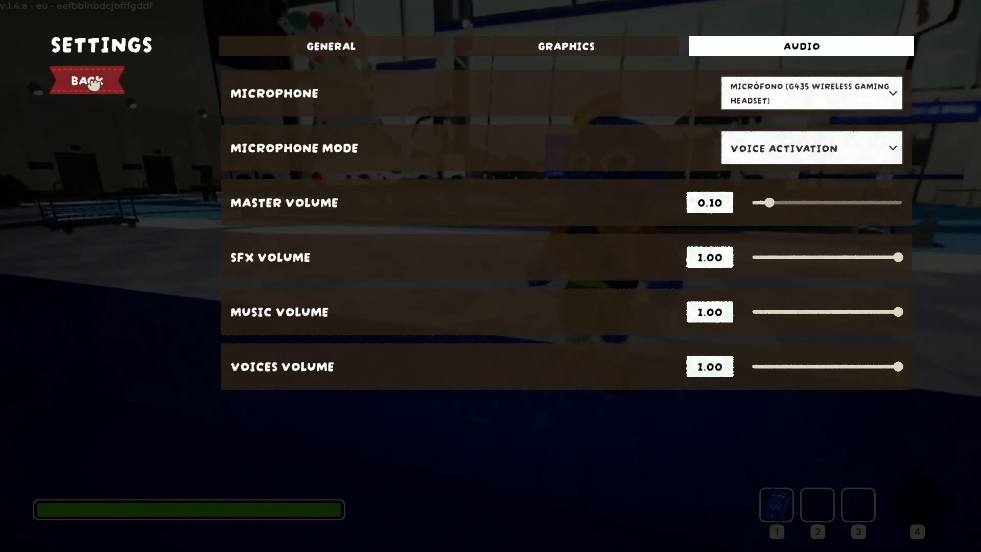
- Close settings with BACK and resume play in the airport lobby
click(86, 79)
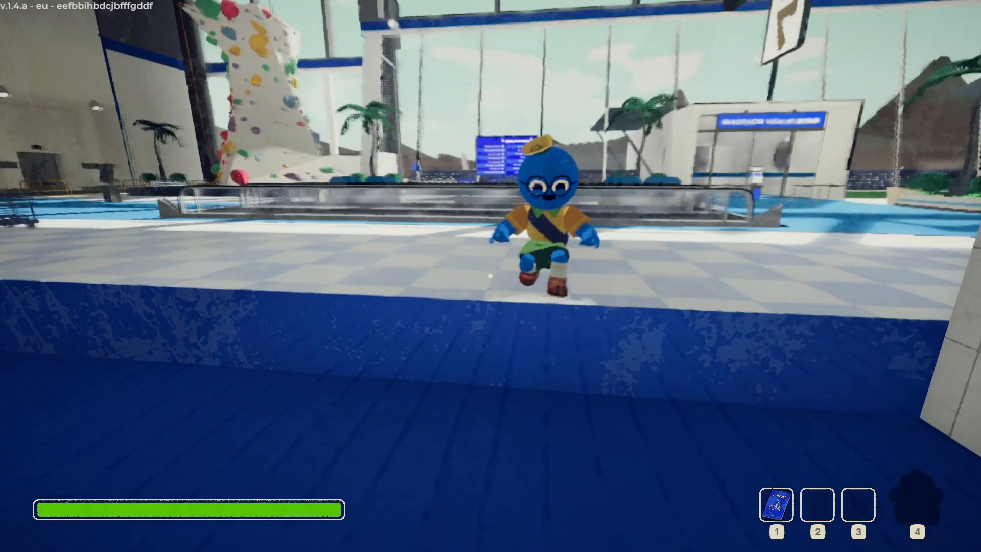